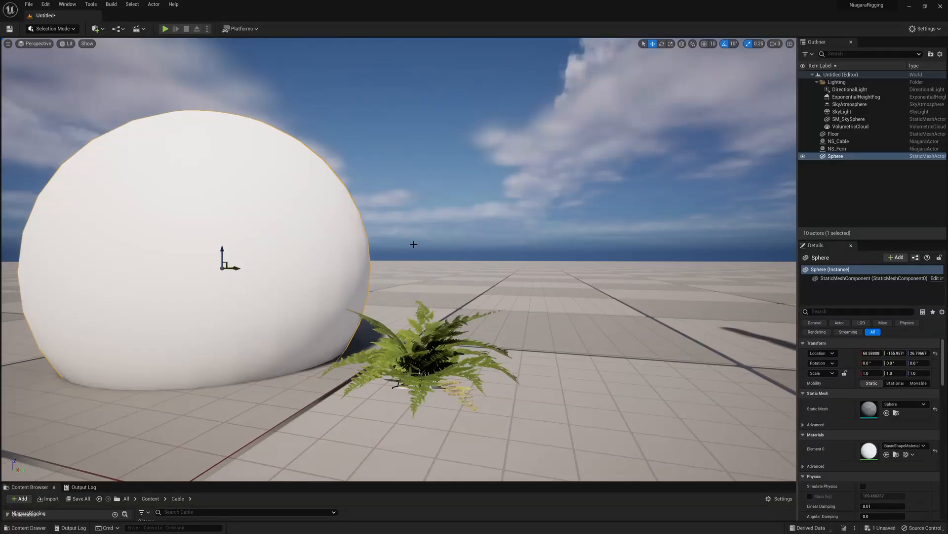
Step: Sketch an orange strip through the stacked pixel boxes, with points along the U:0–U:1 cable
drag(229, 263, 275, 268)
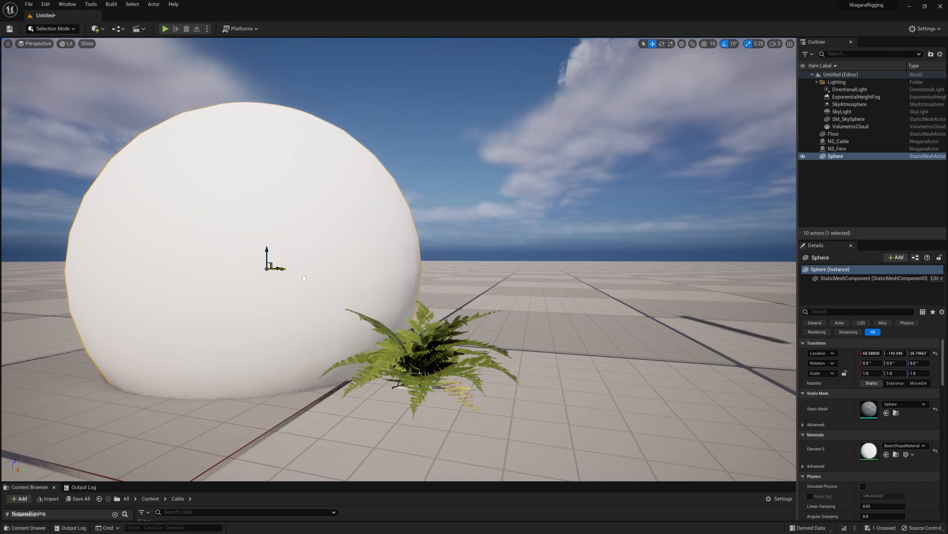
drag(273, 268, 345, 268)
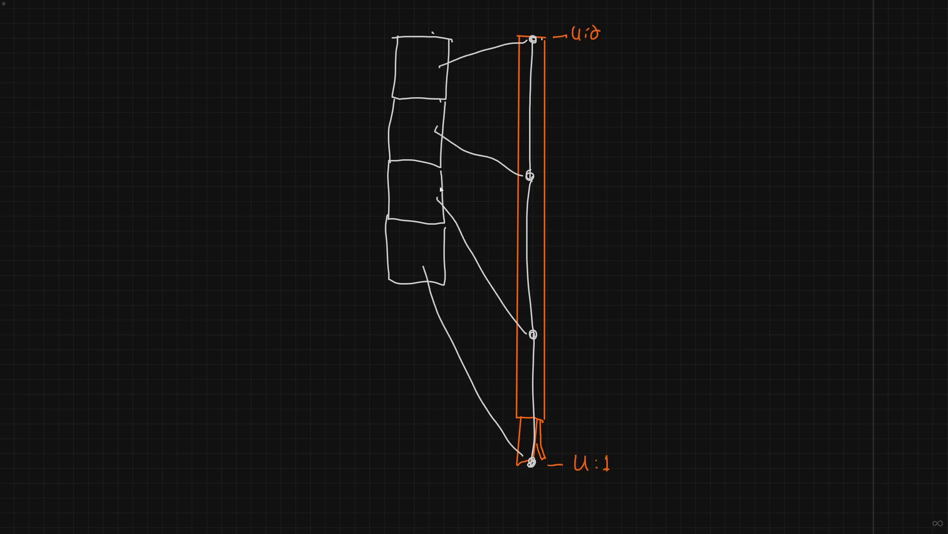
drag(411, 64, 417, 242)
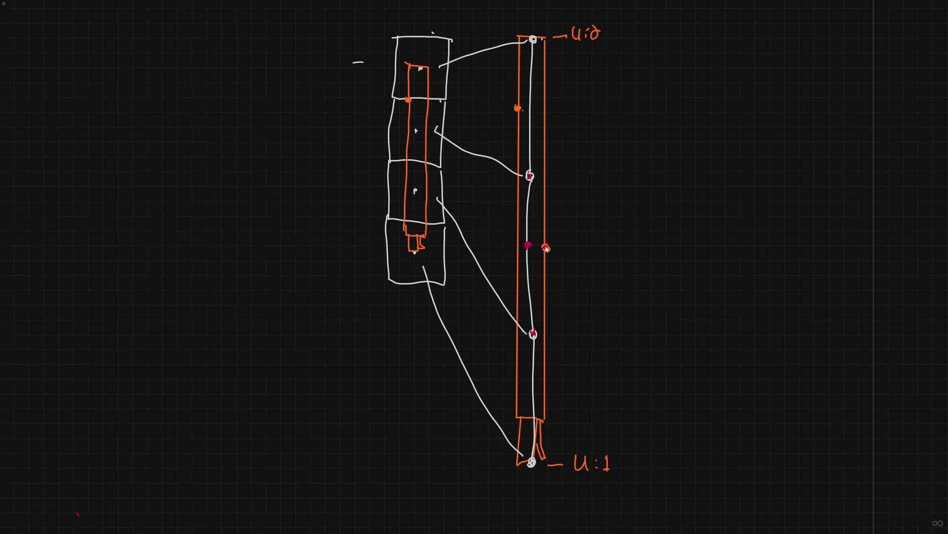
mouse_move(534, 192)
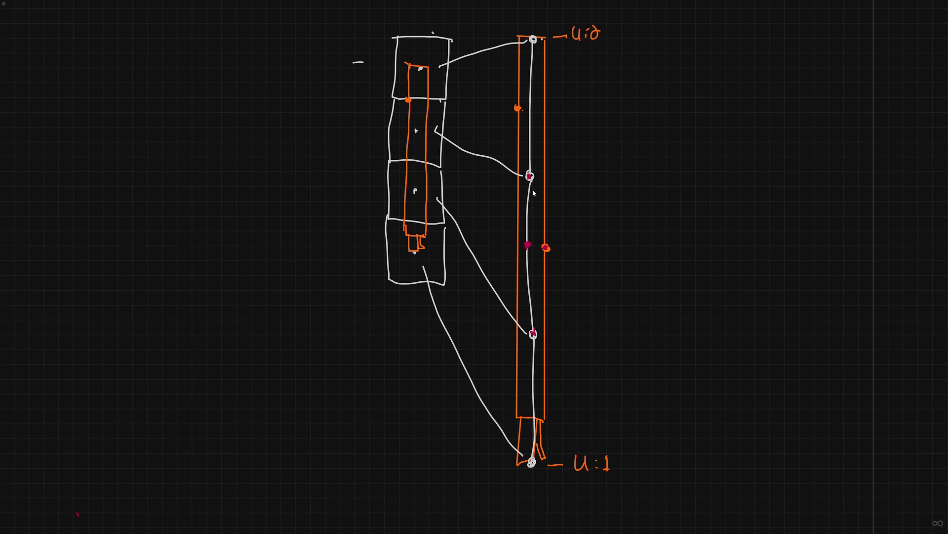
mouse_move(533, 194)
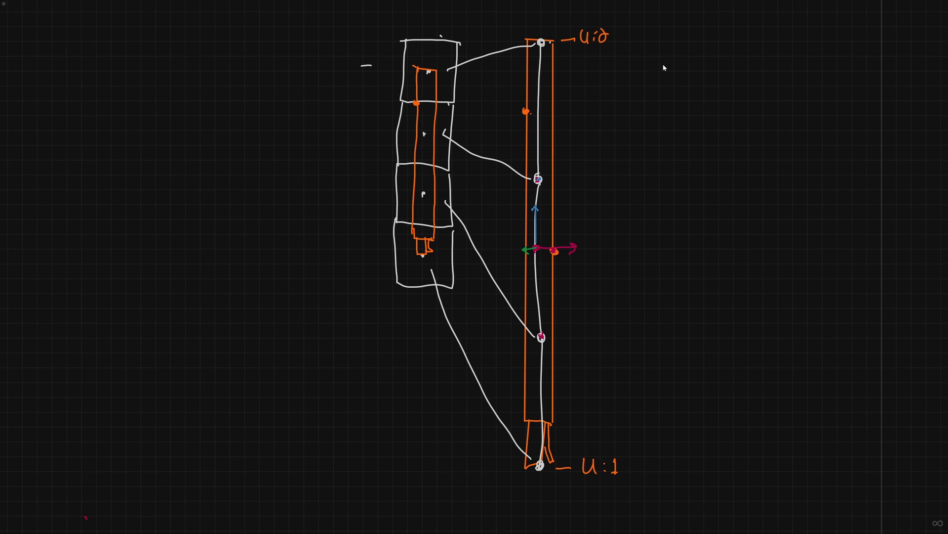
Step: Draw a diagonal curve with four circled particle points right of the cable
drag(654, 62, 821, 377)
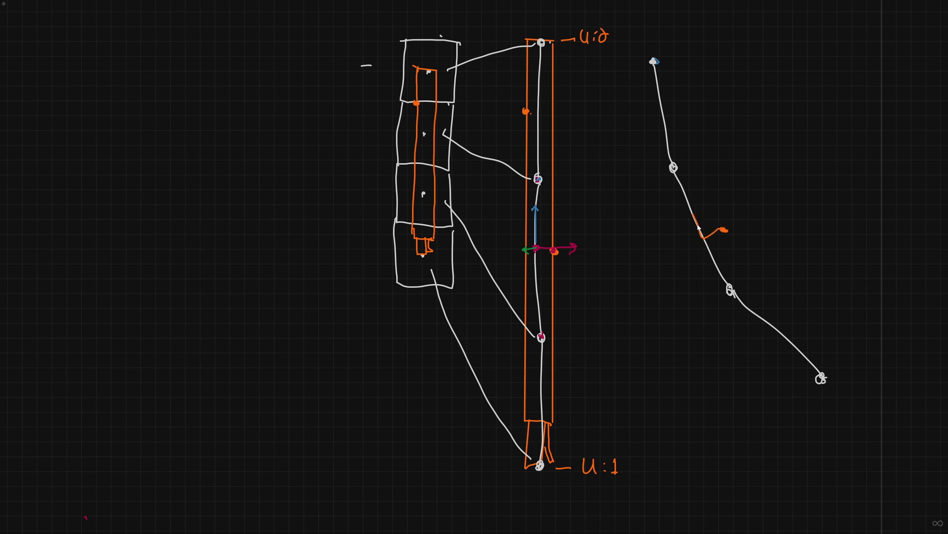
mouse_move(688, 243)
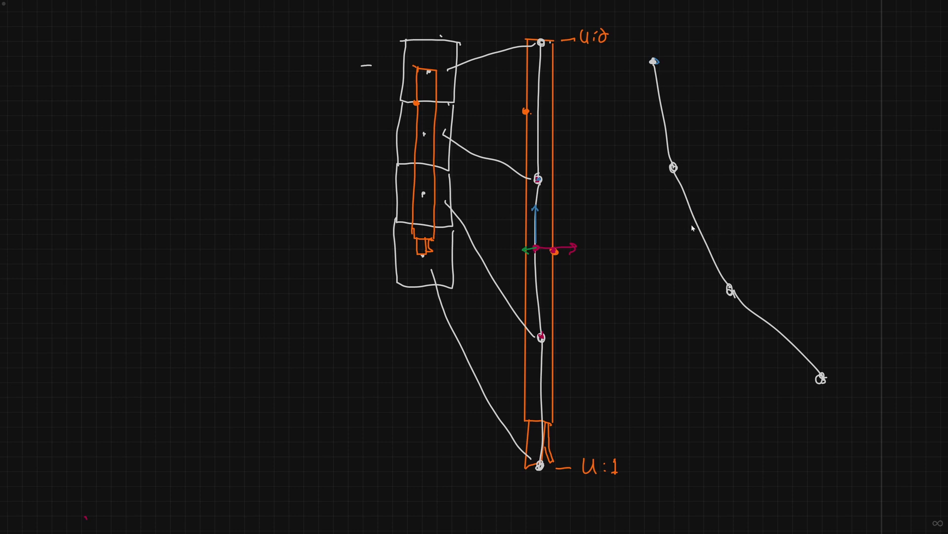
mouse_move(687, 185)
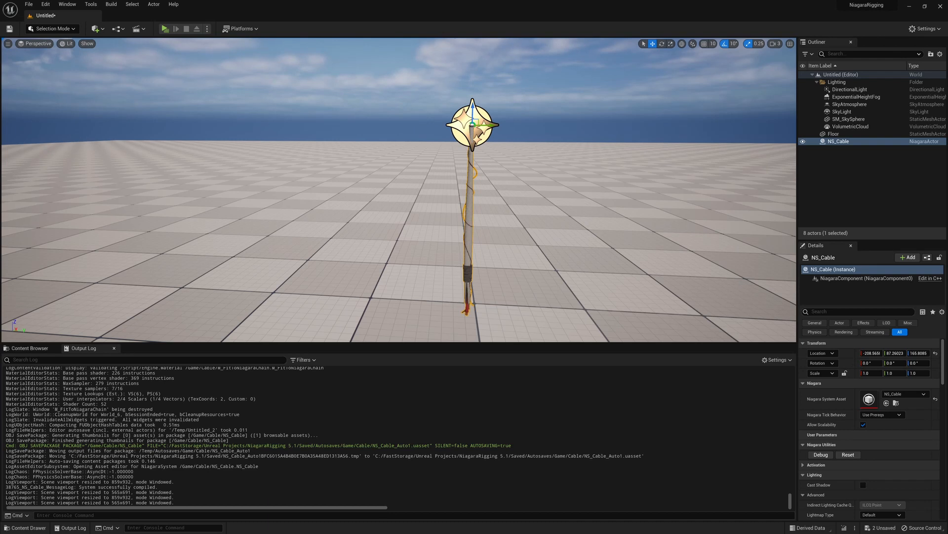
Step: Open NS_Cable; review MeshSize, RopeAttributeReader, ParticleSpacing and Verlet Integrate By Pos
double_click(839, 141)
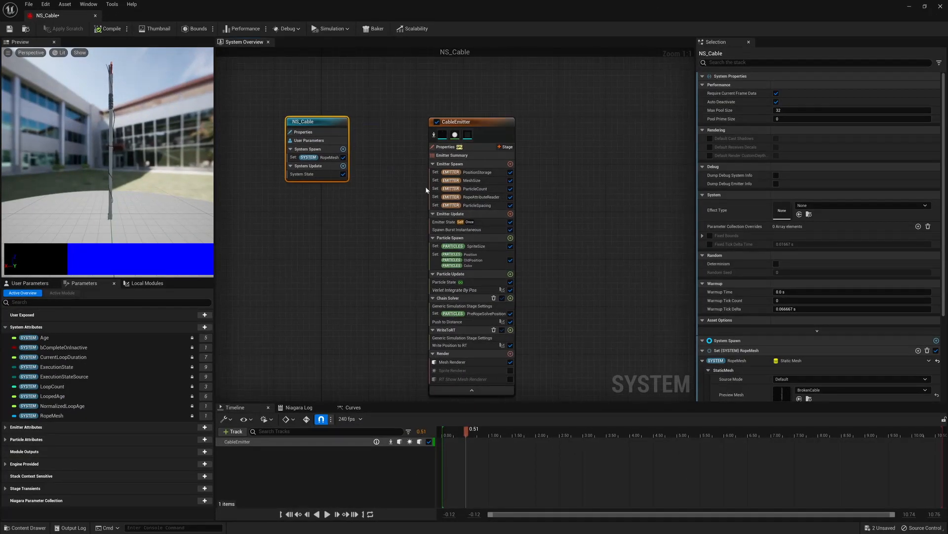
mouse_move(475, 205)
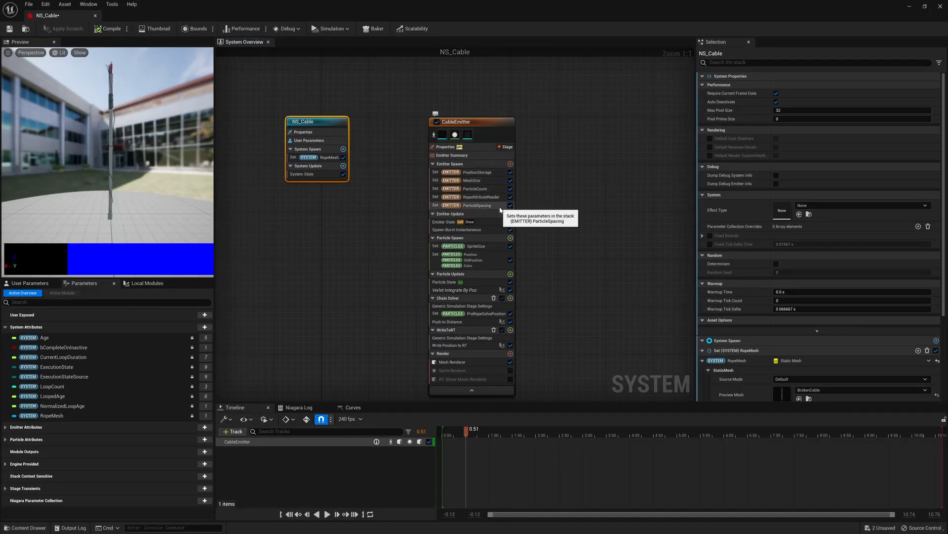
click(473, 180)
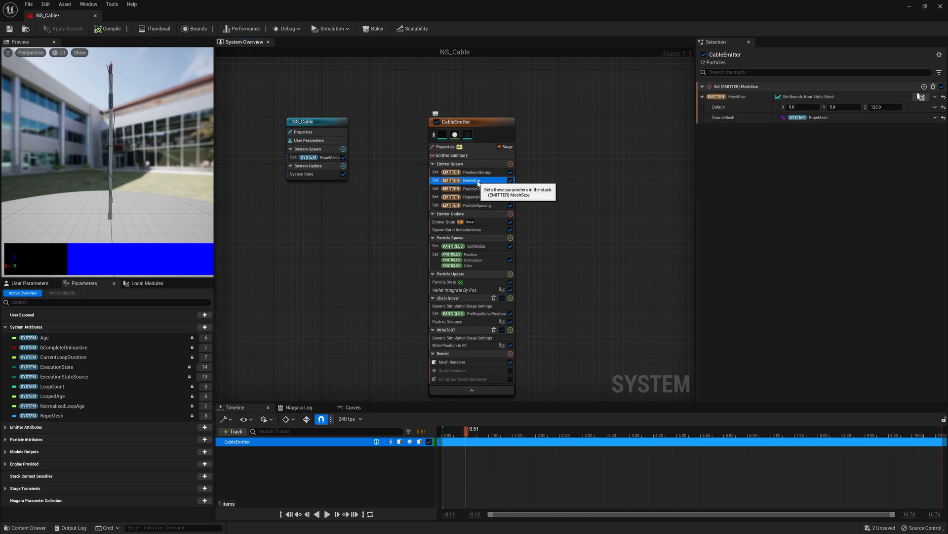
click(474, 188)
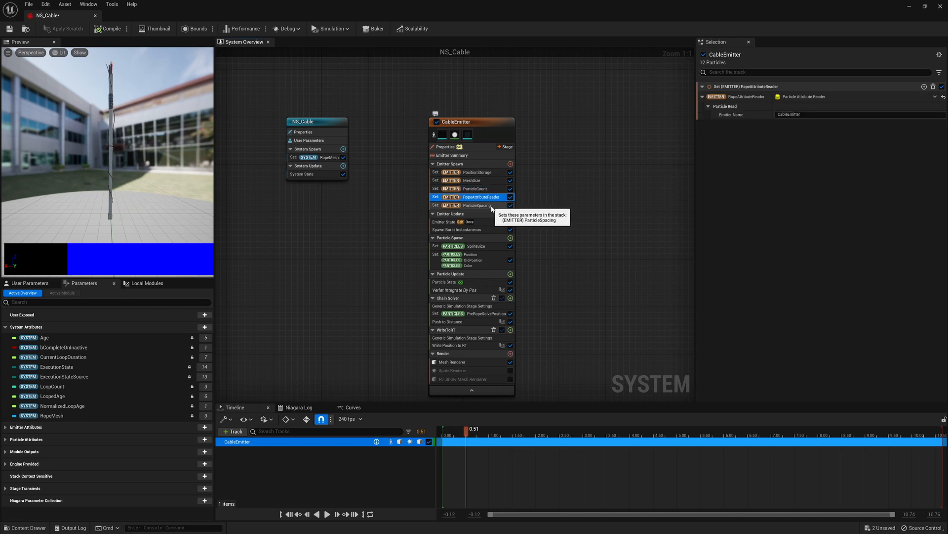
click(477, 204)
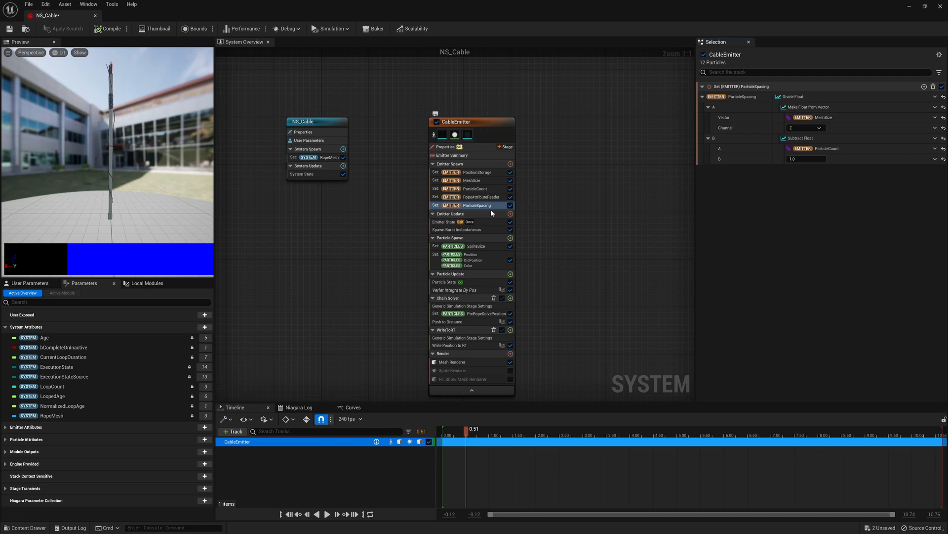
mouse_move(450, 213)
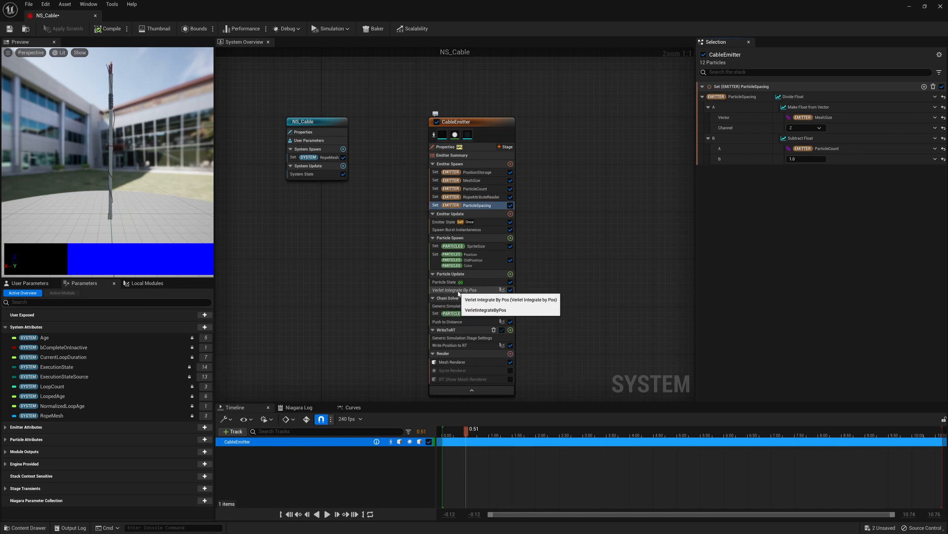
click(454, 289)
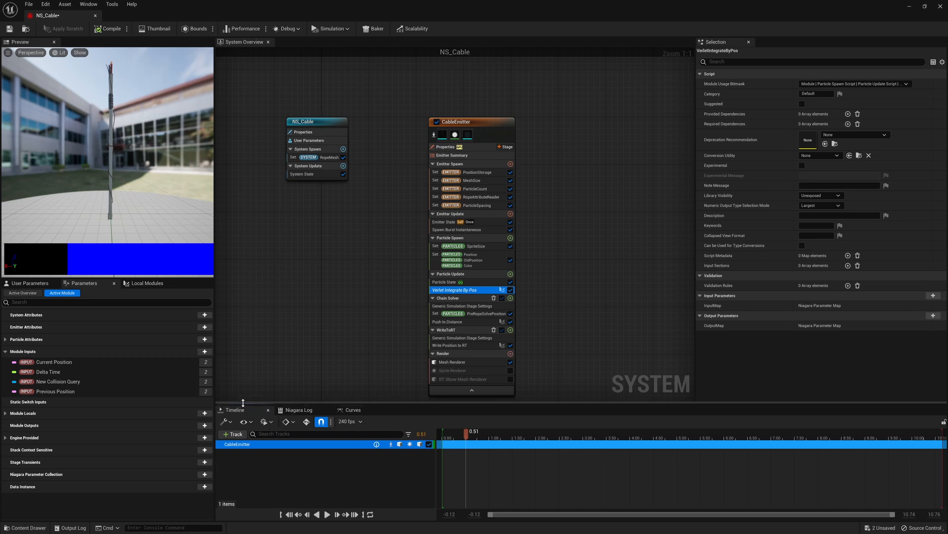
double_click(455, 290)
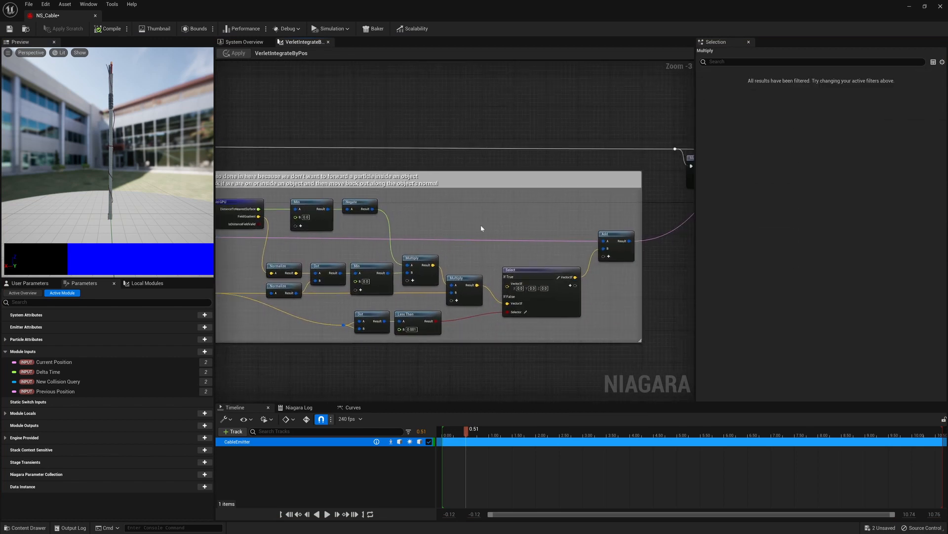
click(243, 41)
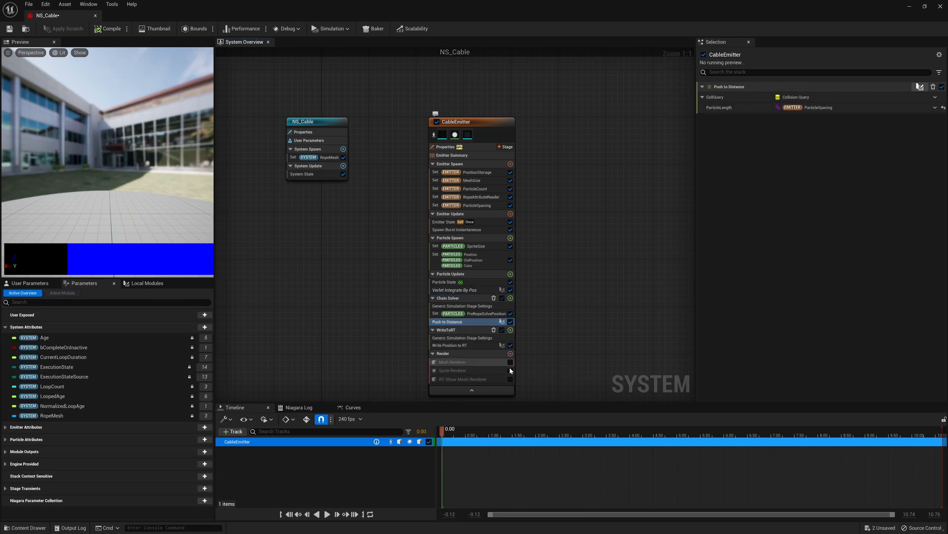
click(510, 370)
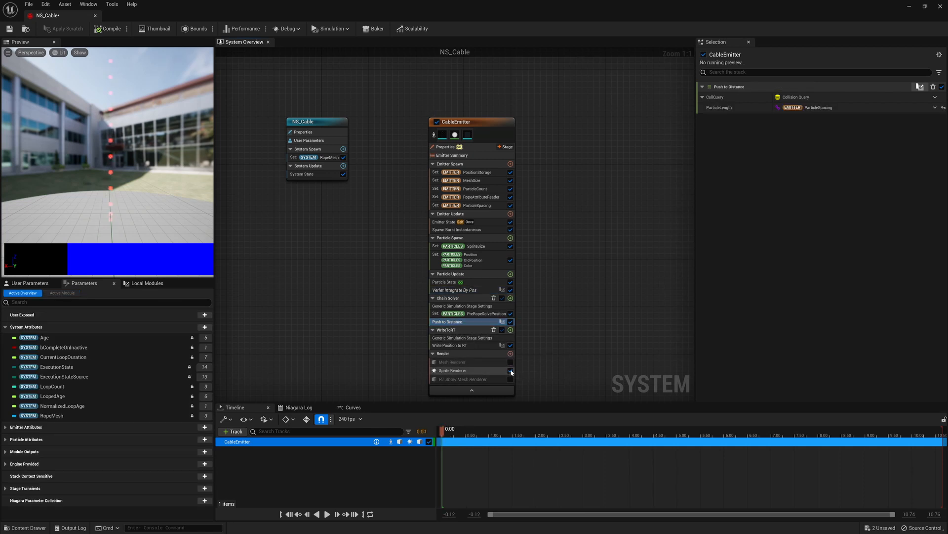
click(510, 370)
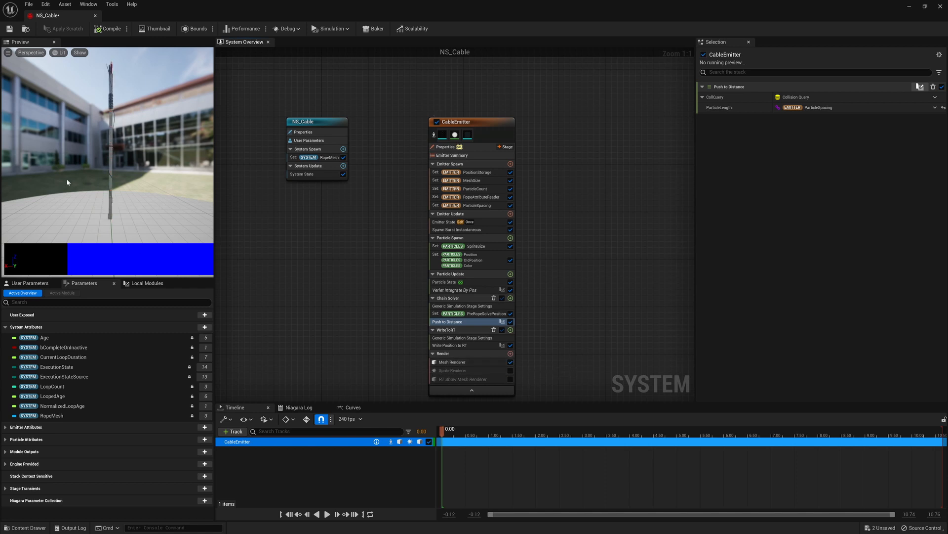
mouse_move(364, 269)
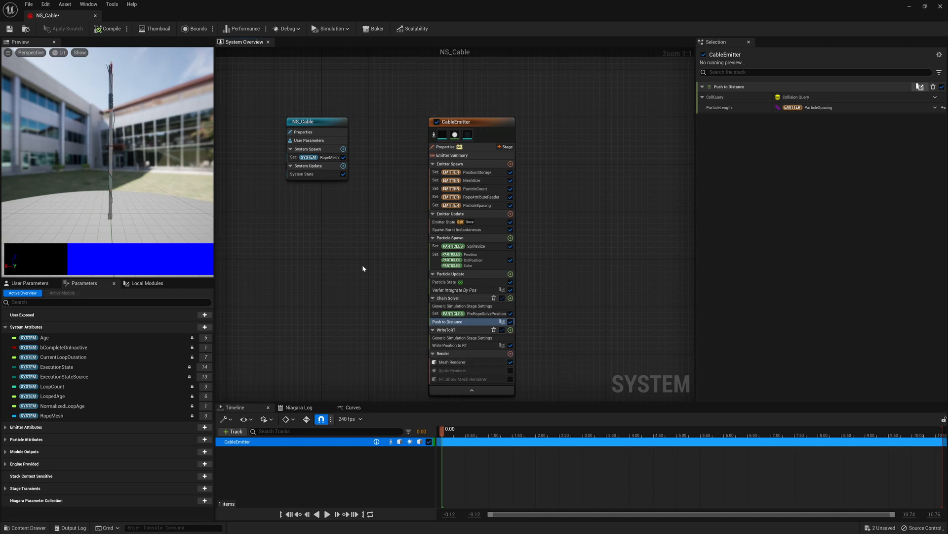
click(448, 321)
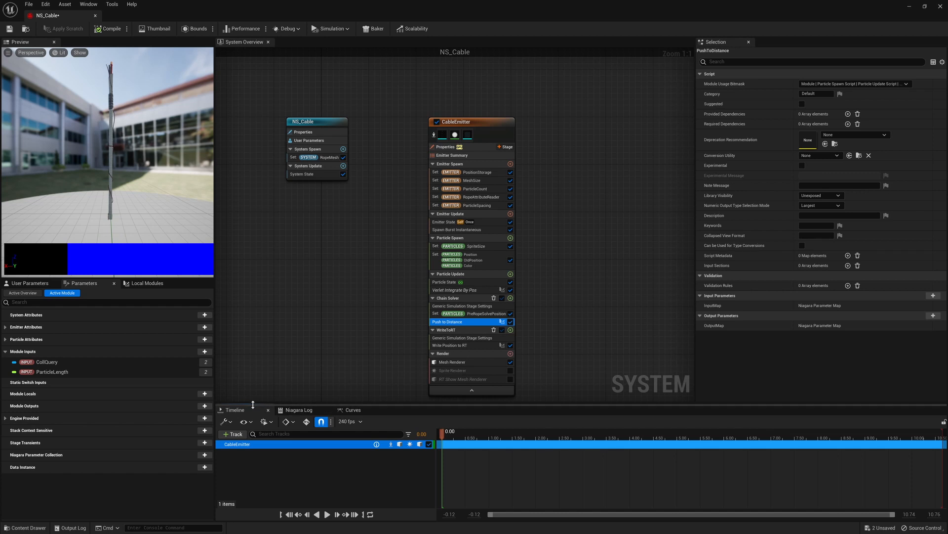
Step: Open the Push to Distance and Write Position to RT module graphs
double_click(447, 321)
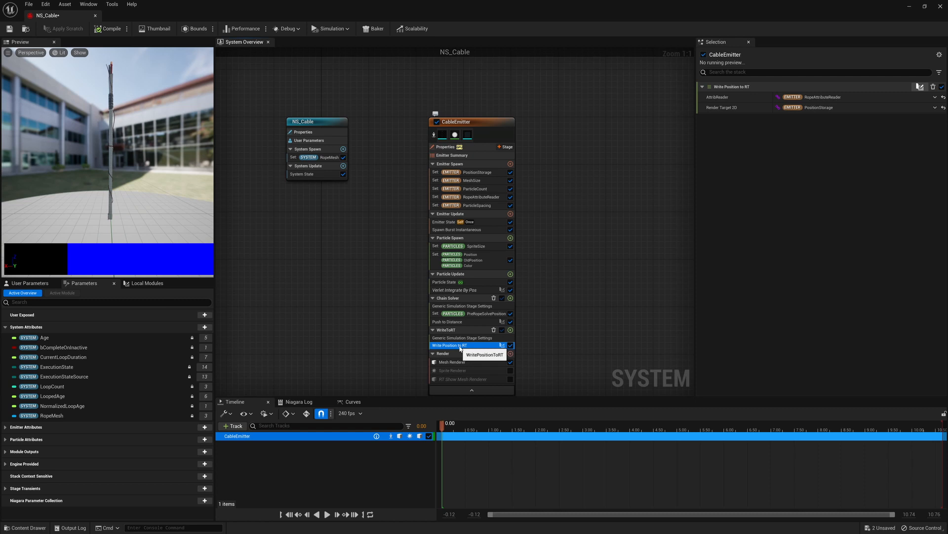
double_click(449, 344)
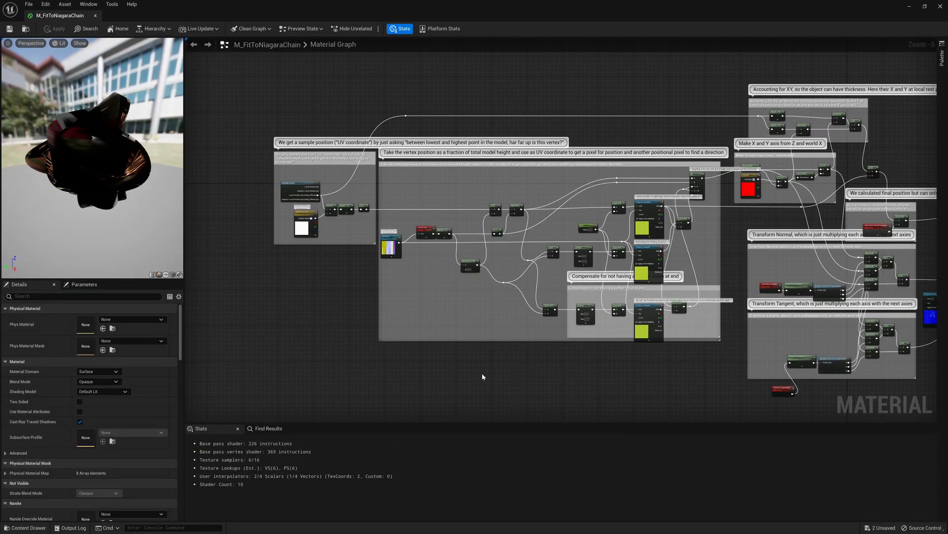
Step: Select the PosTex Param Tex Object node to view its DemoBox_Normals texture
click(391, 244)
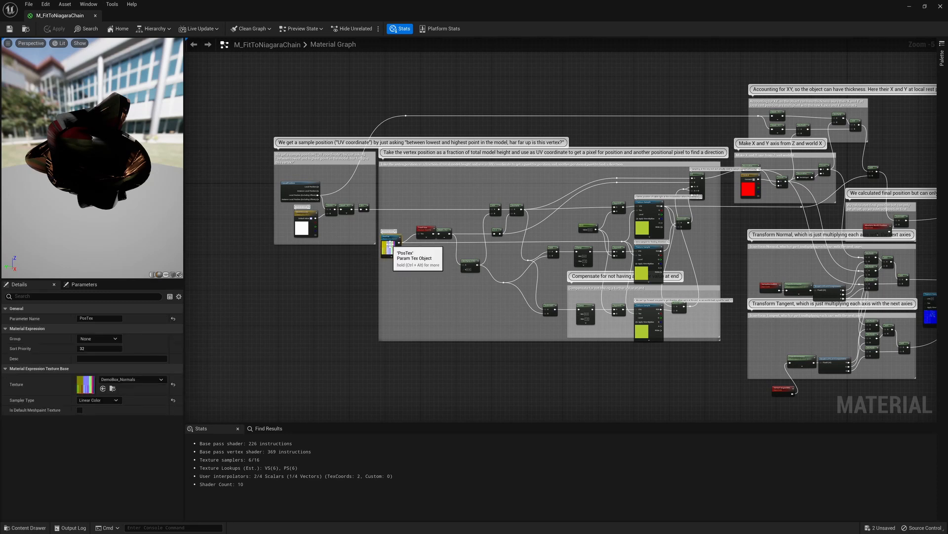